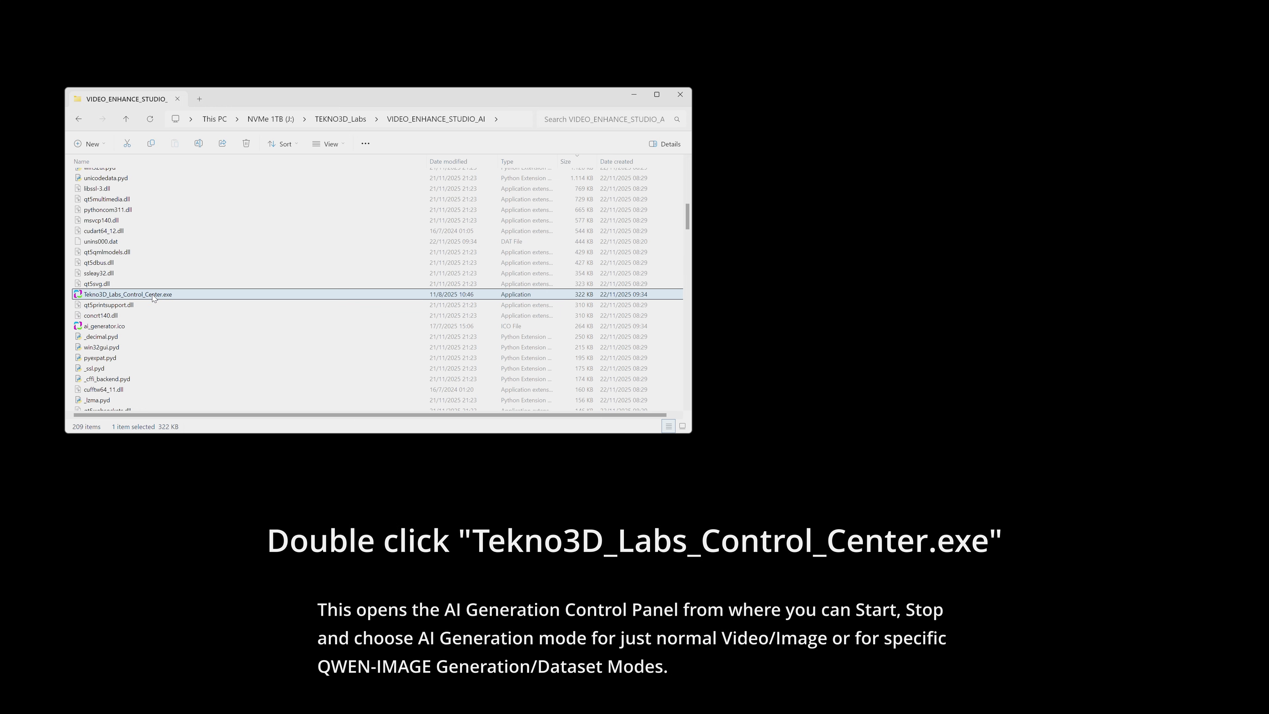
mouse_move(716, 344)
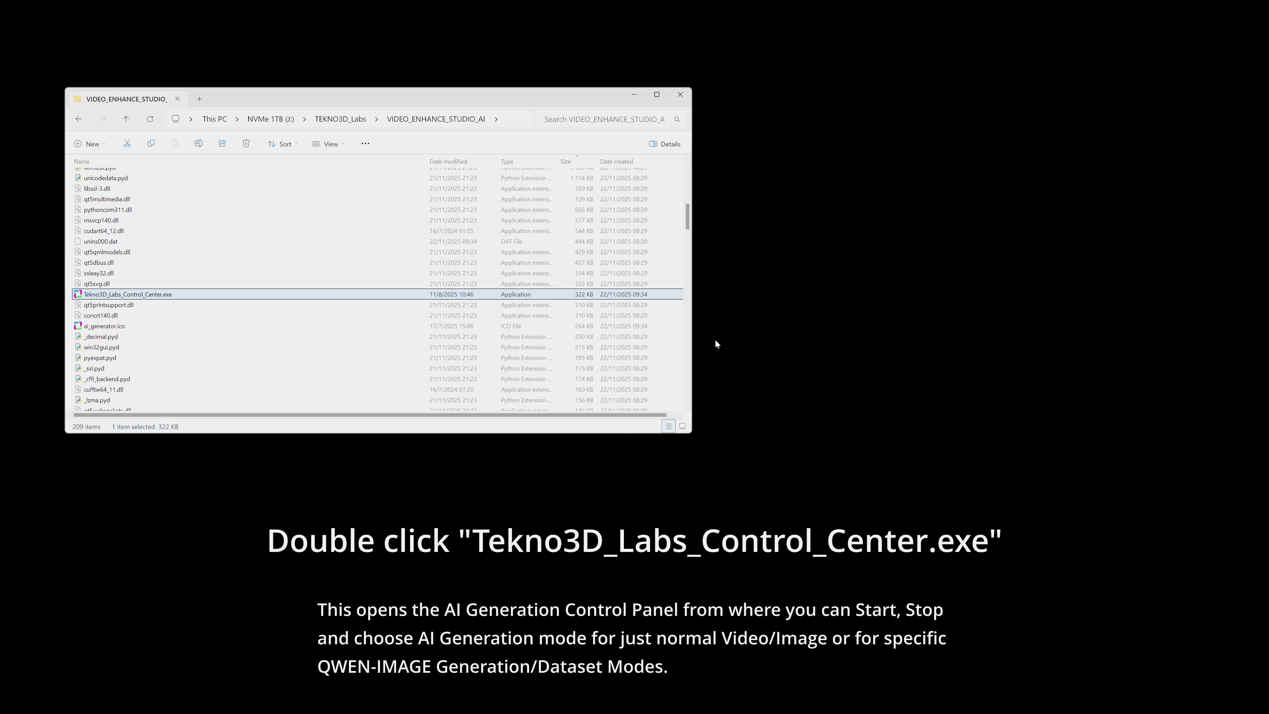
Launch Tekno3D_Labs_Control_Center.exe from the VIDEO_ENHANCE_STUDIO_AI folder.
double_click(127, 294)
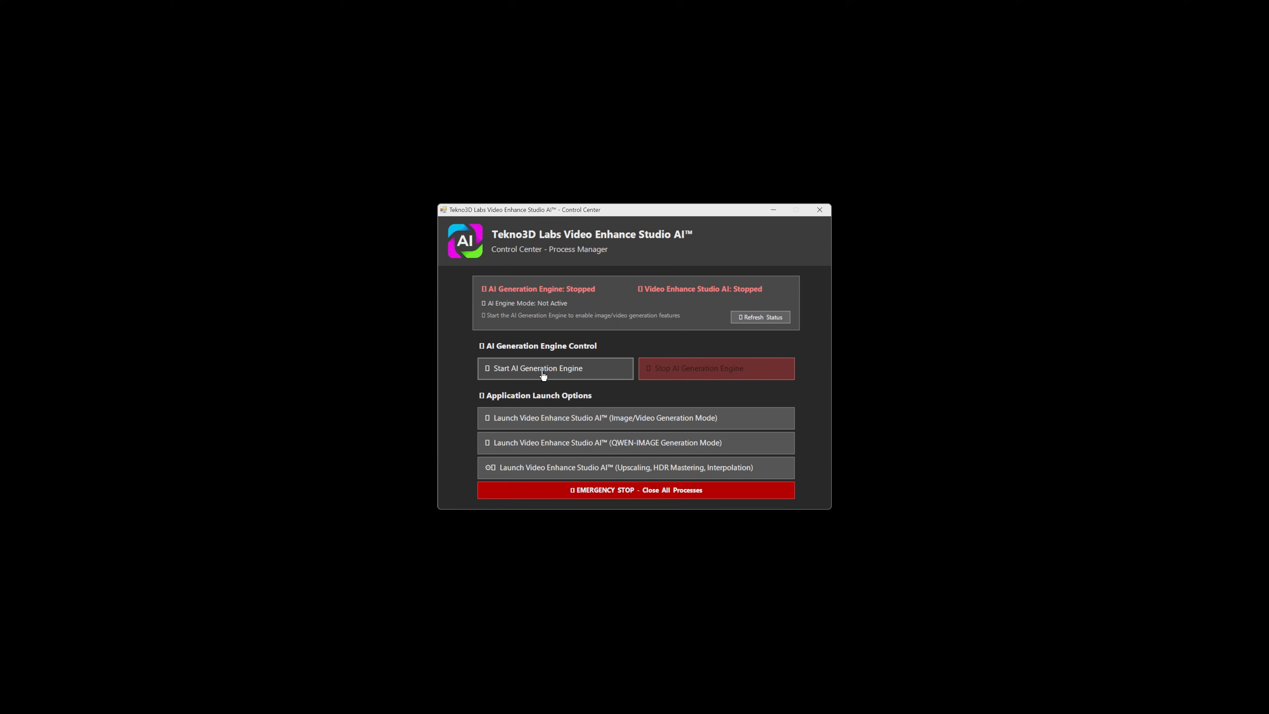
Start the AI Generation Engine in Sage Attention image/video mode and launch Video Enhance Studio AI.
click(542, 368)
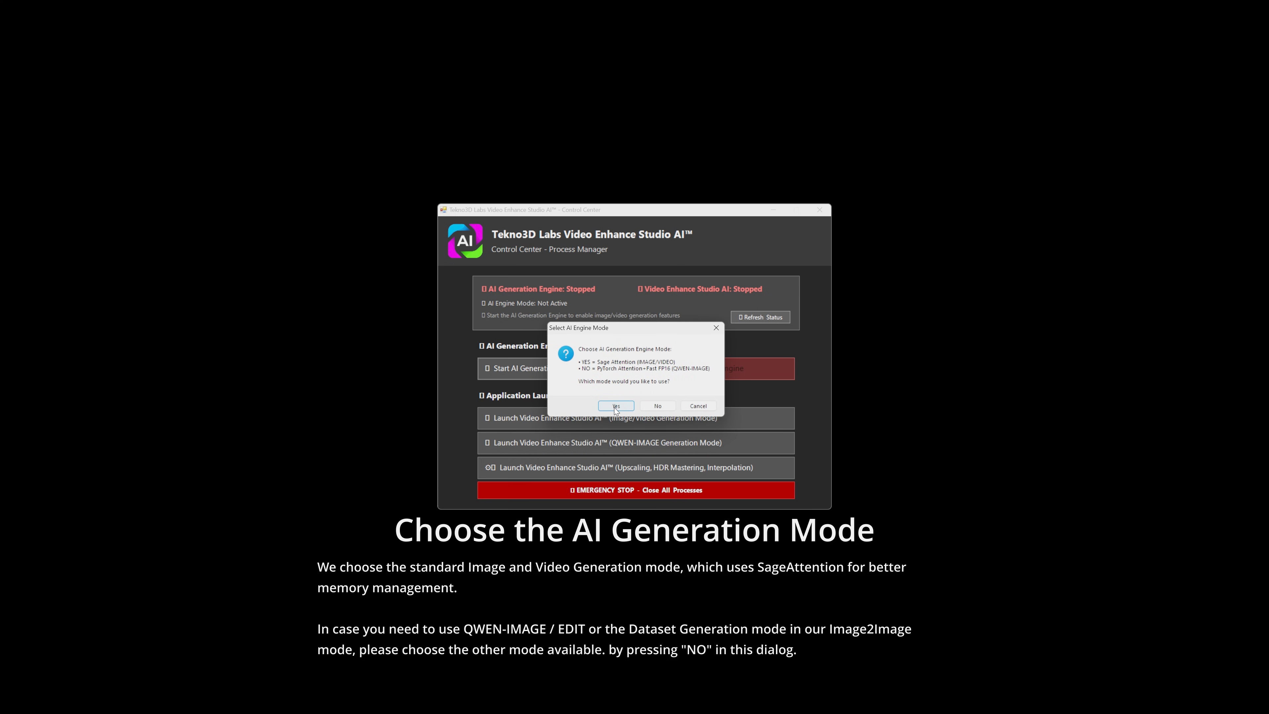
click(615, 405)
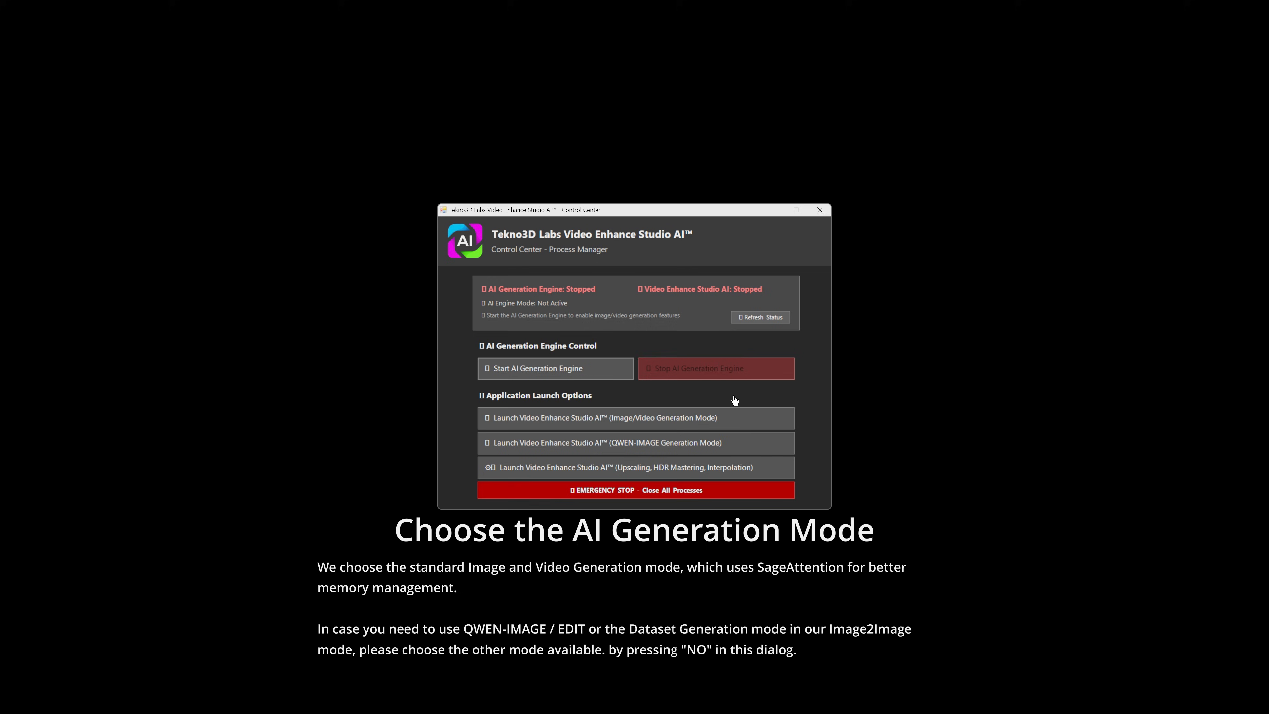
click(534, 368)
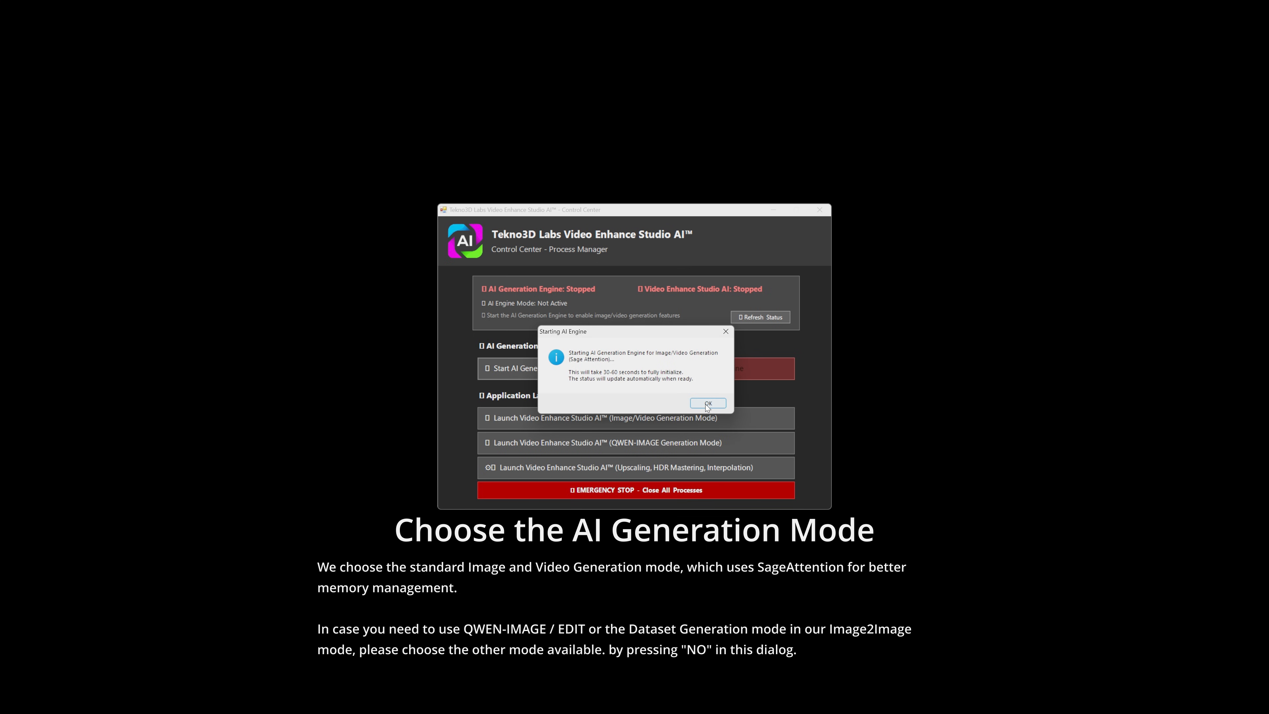
click(707, 403)
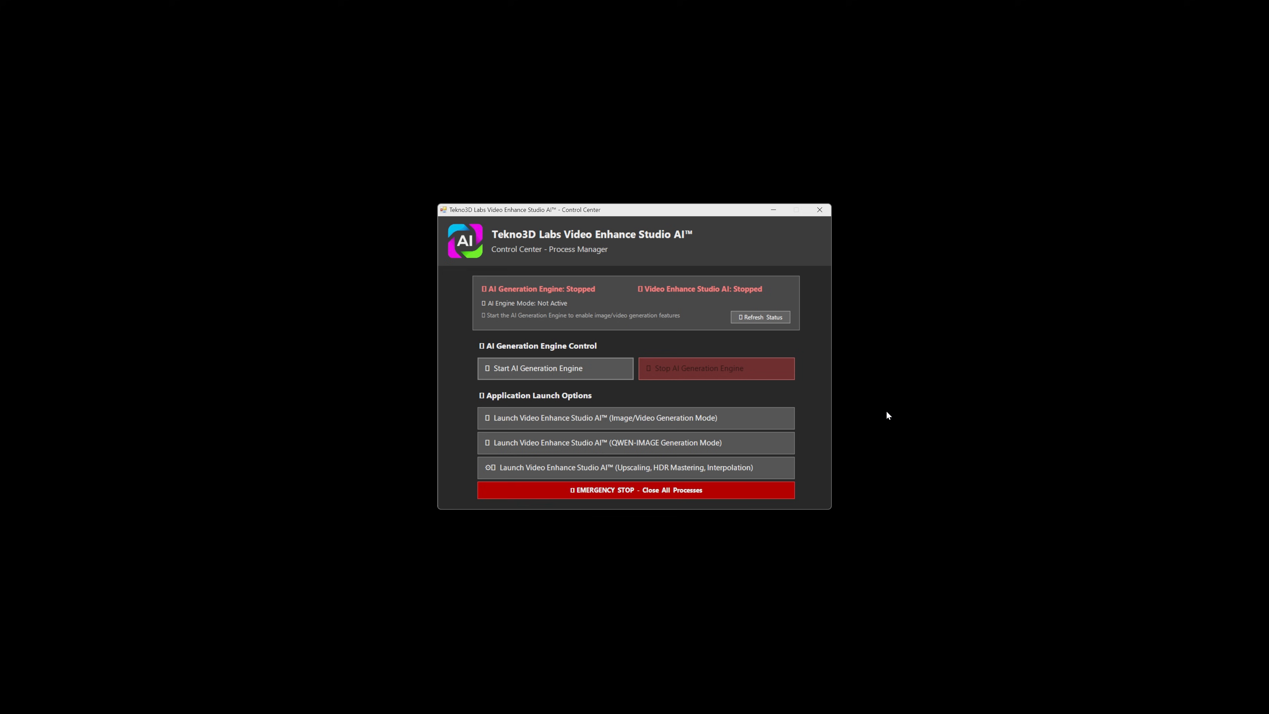
click(555, 368)
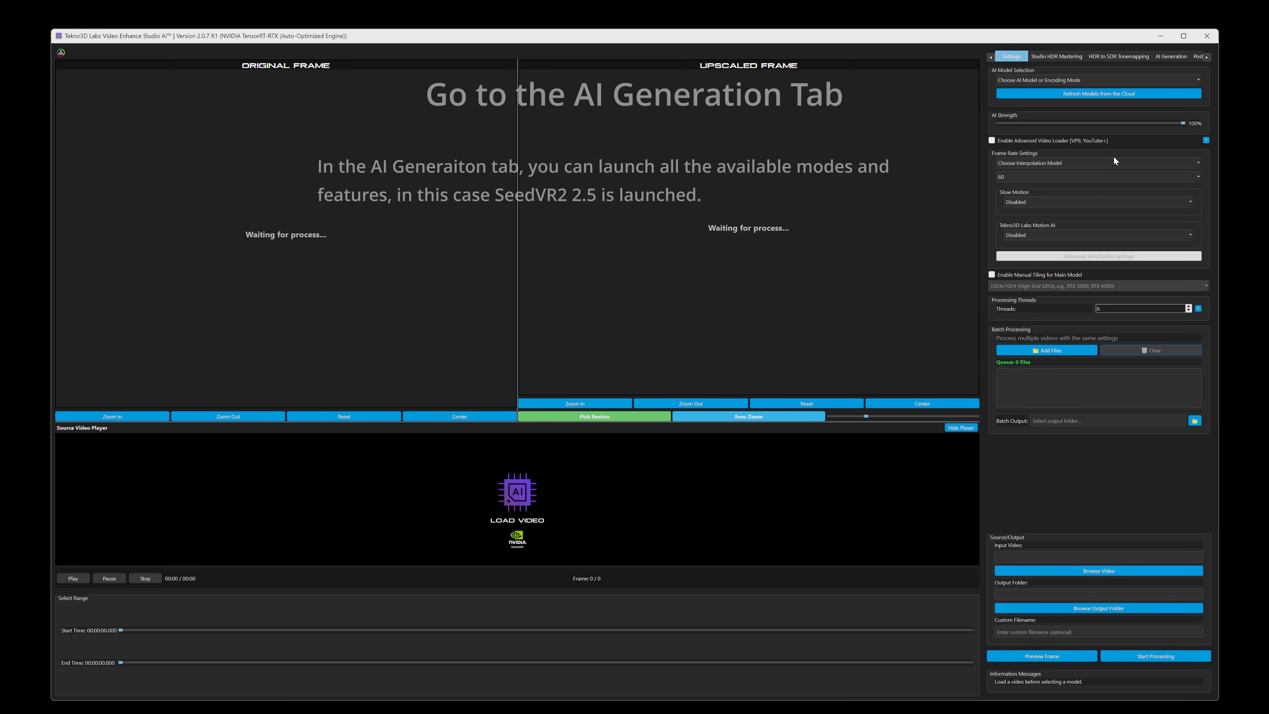
Launch the SeedVR2 v2.5 Upscaler from the AI Generation modes.
click(1170, 56)
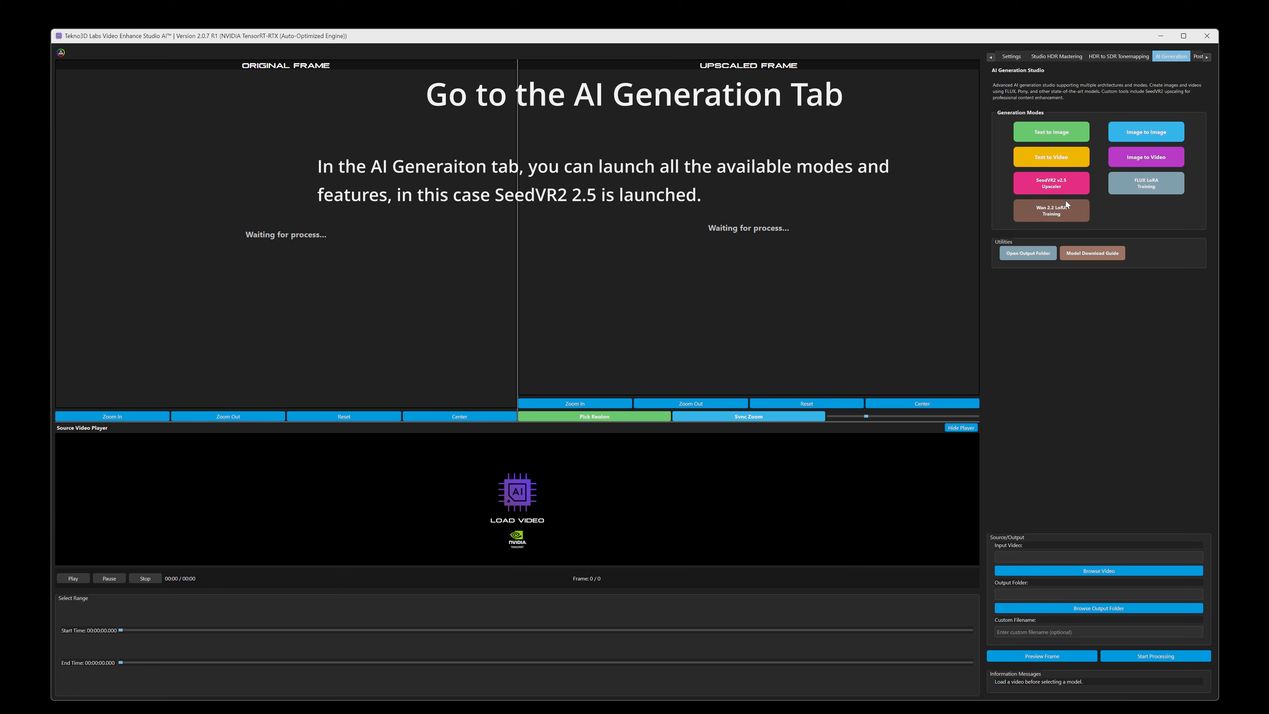
click(1050, 183)
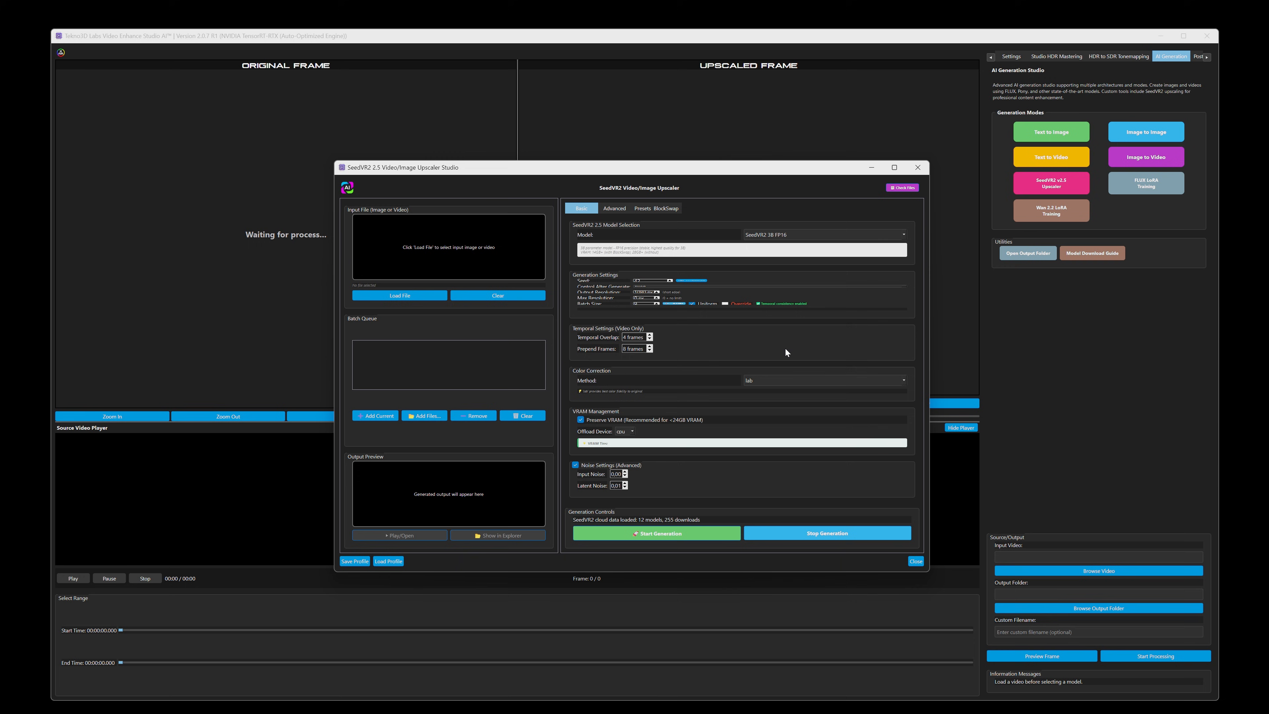
mouse_move(875, 153)
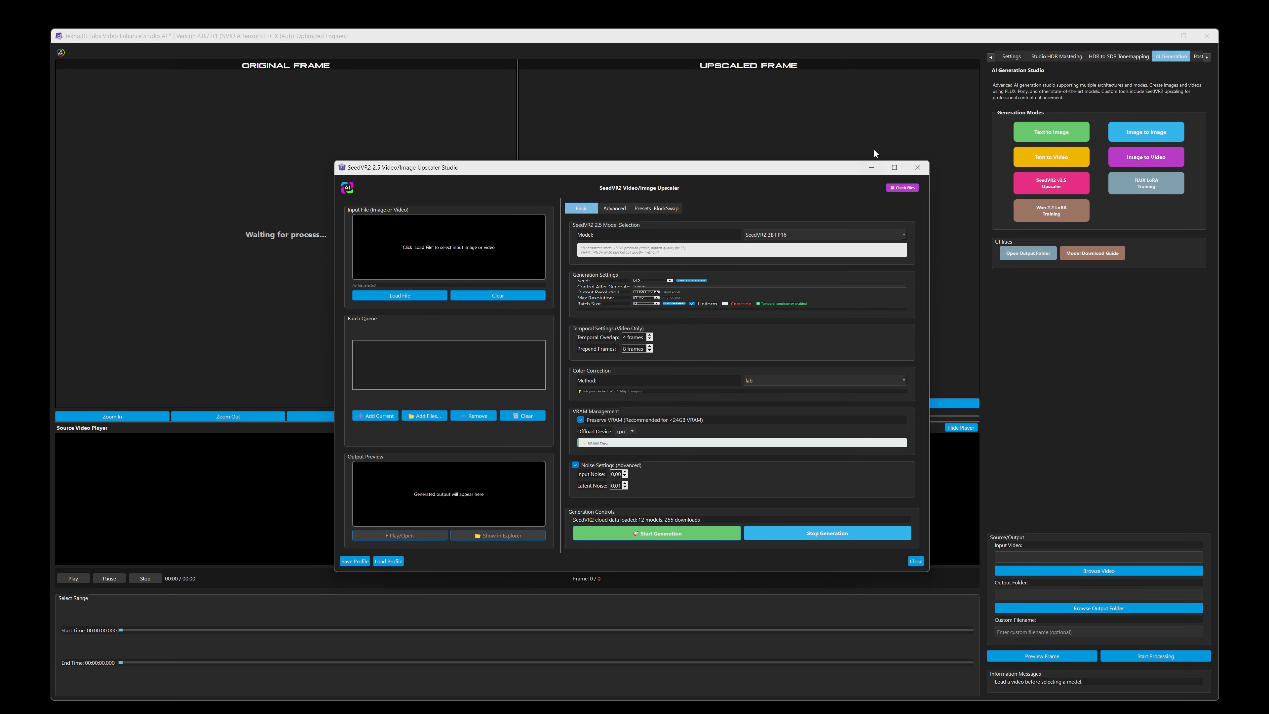
Maximize the upscaler window and review the model list and Advanced settings, keeping SeedVR2 3B FP16.
click(894, 167)
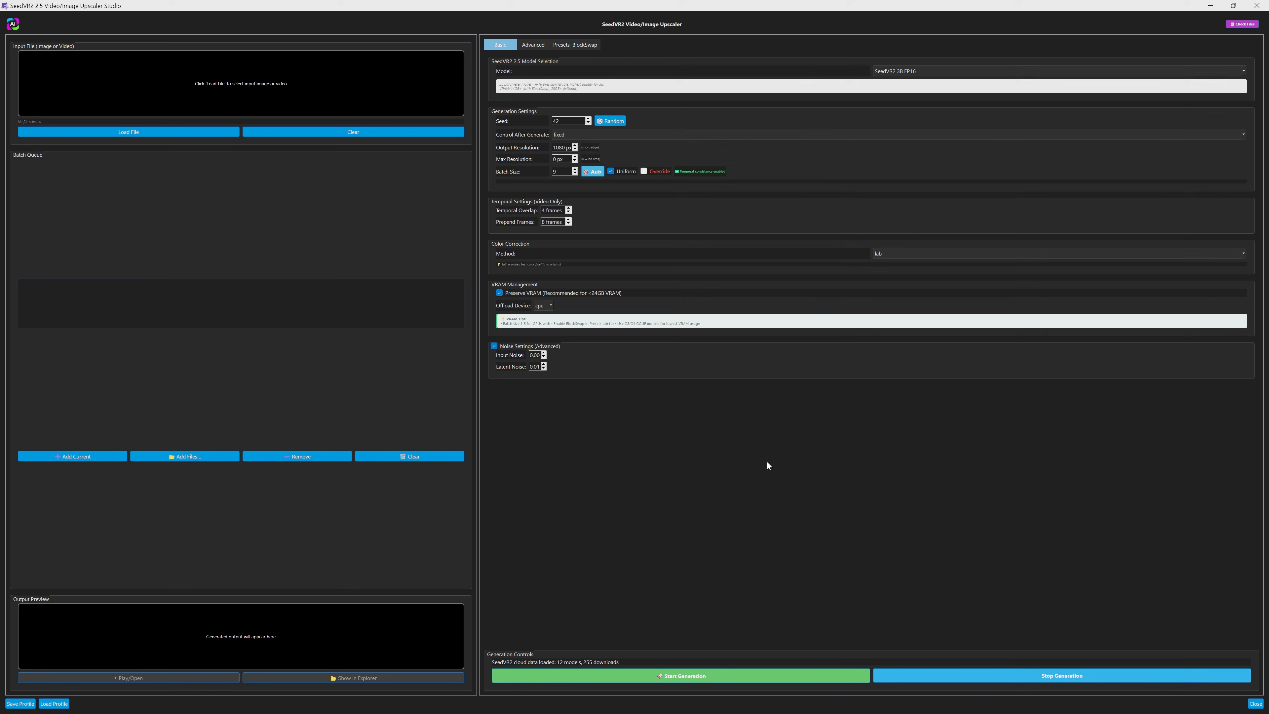
click(1056, 71)
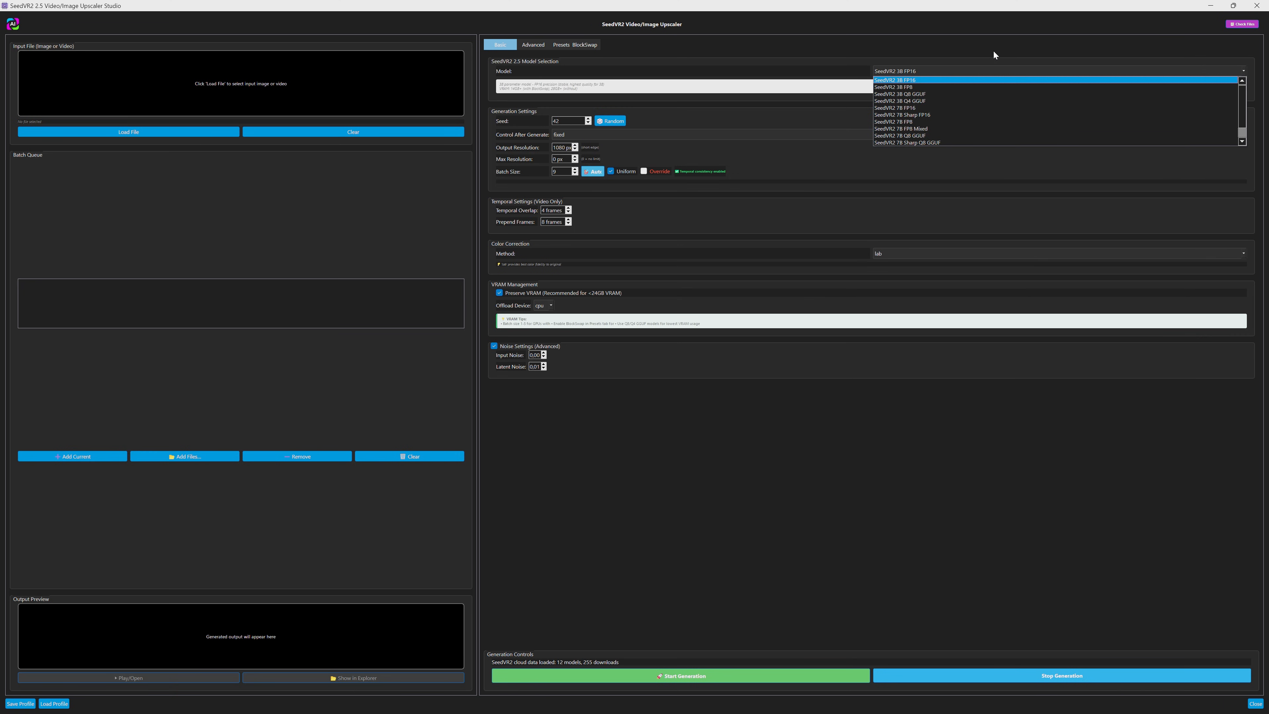
click(533, 45)
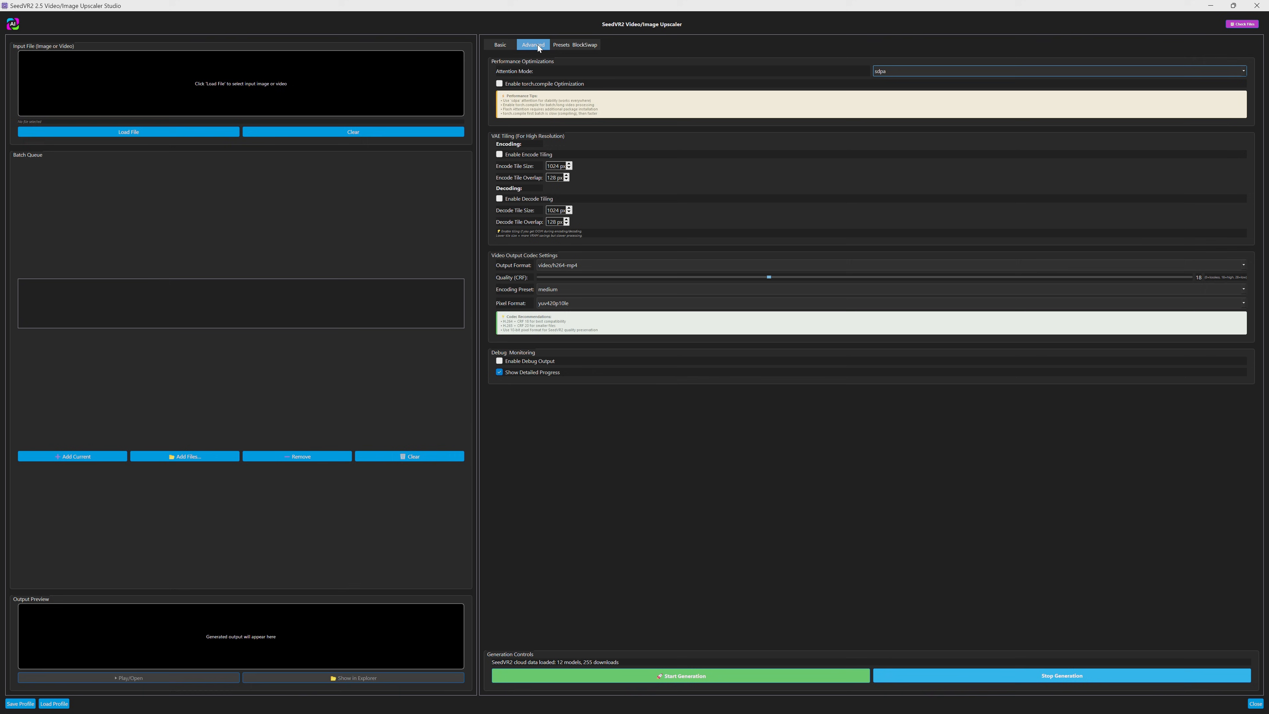
click(500, 44)
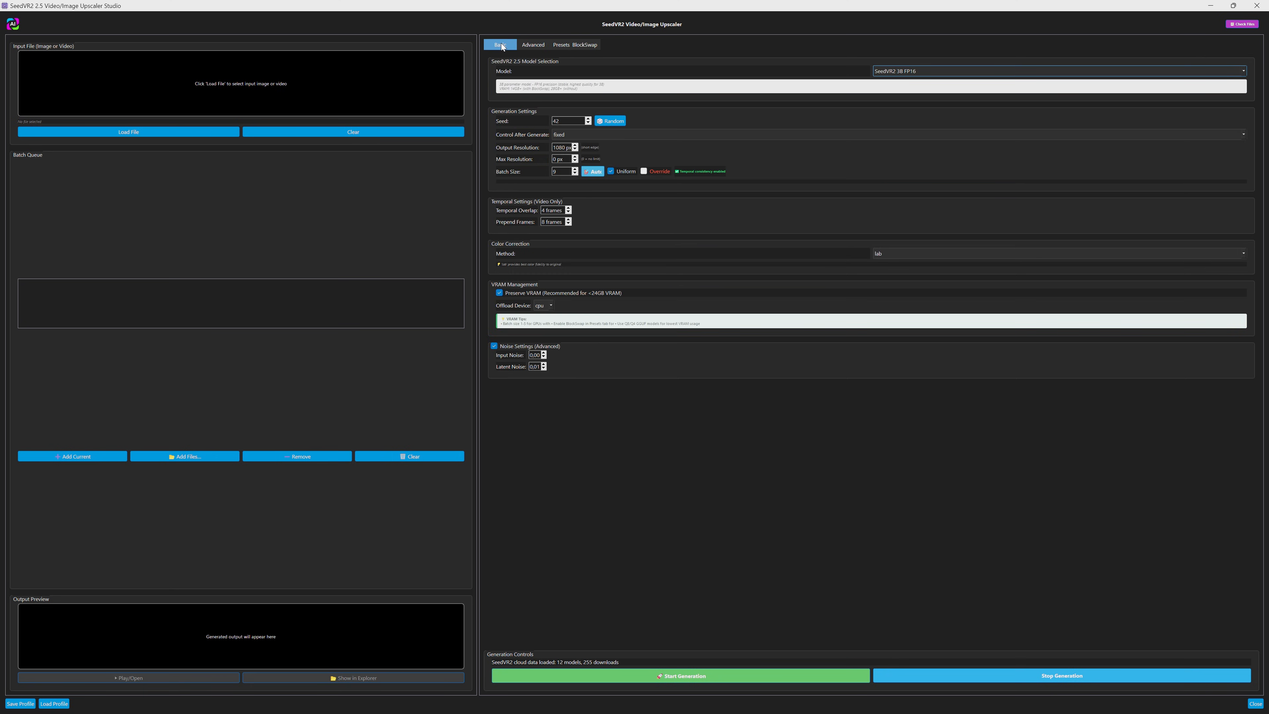